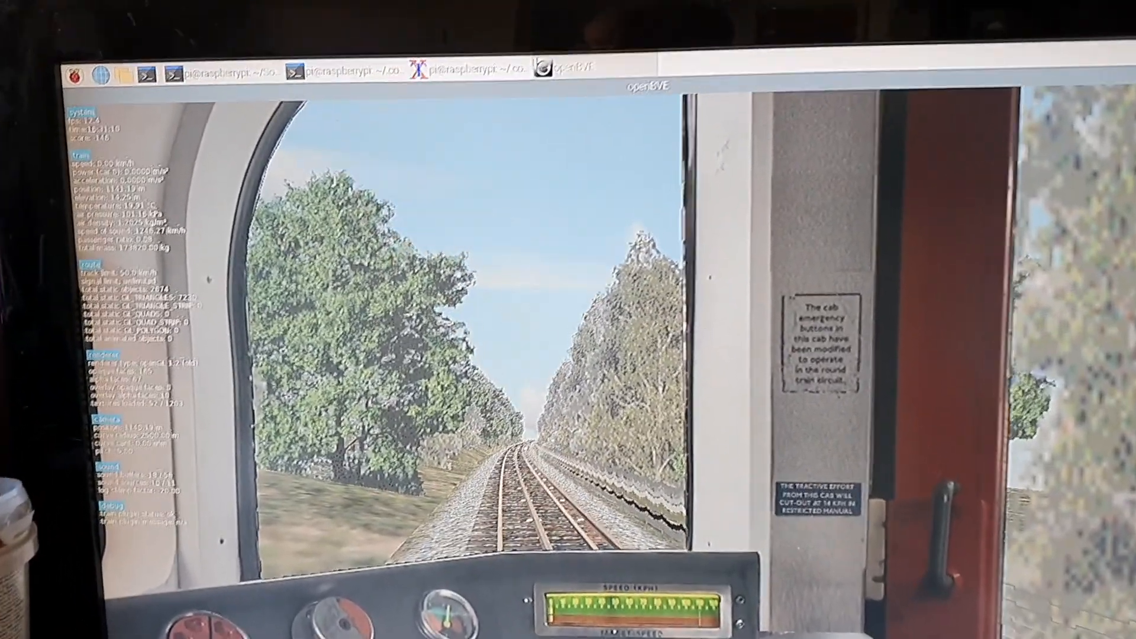
# Pause the openBVE simulation with Escape to bring up the pause menu.
pyautogui.press('Escape')
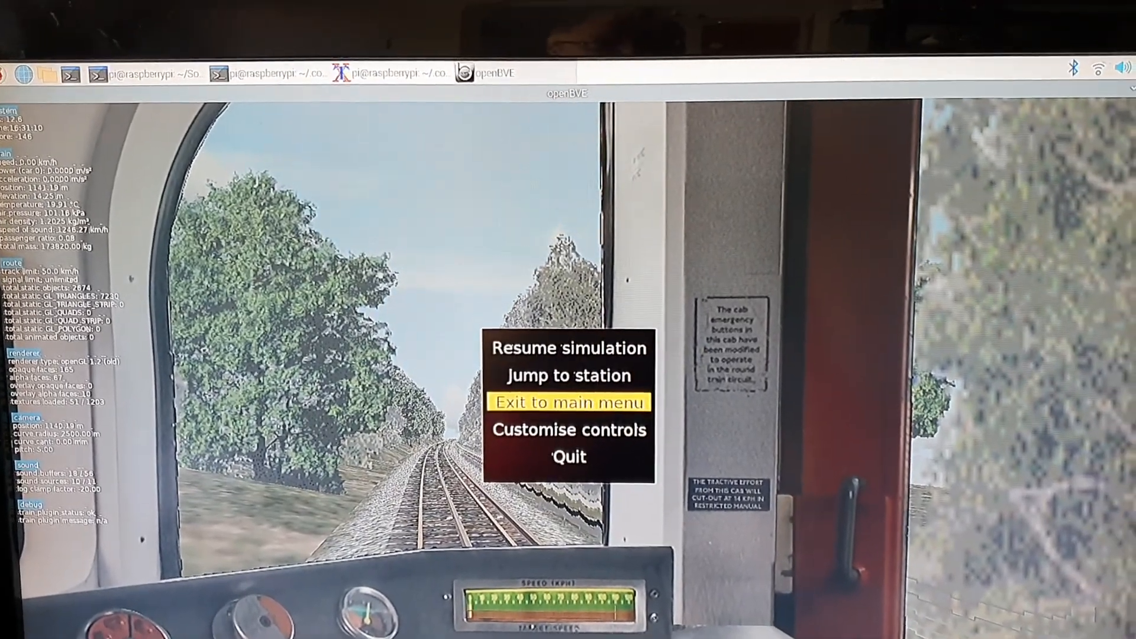
# Choose Resume simulation to close the pause menu and return to cab view.
pyautogui.press('Up')
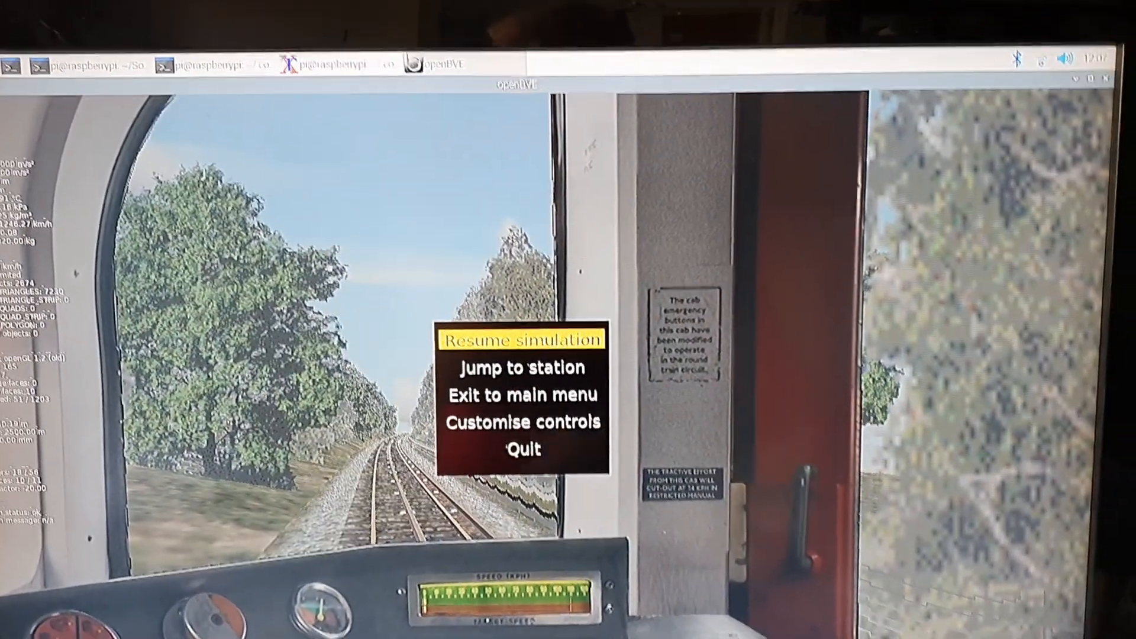
pyautogui.click(523, 339)
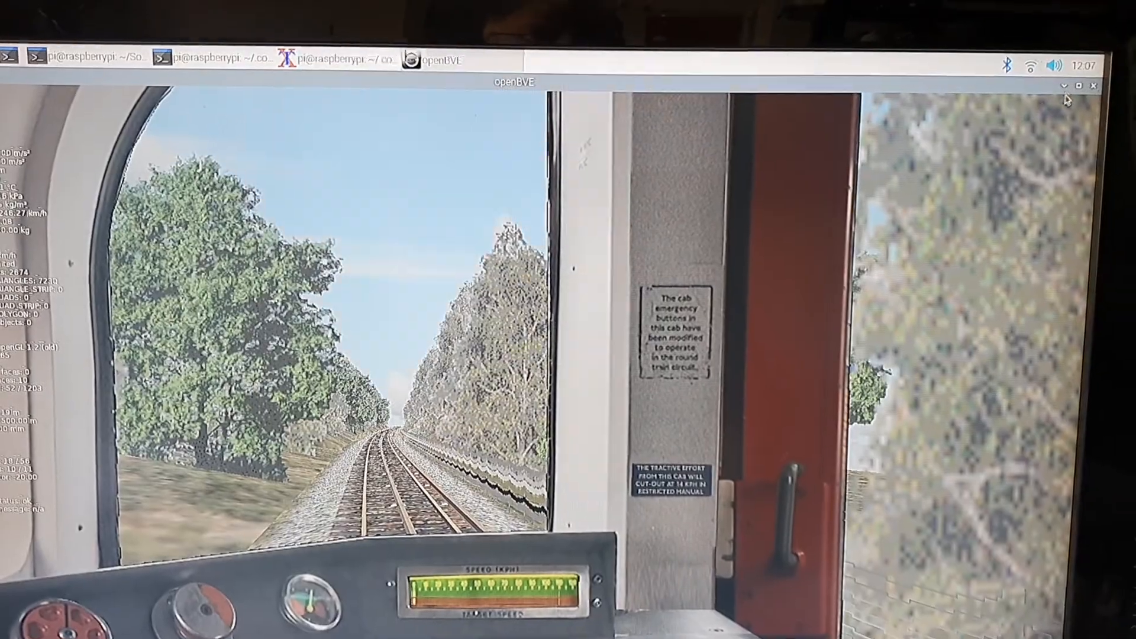